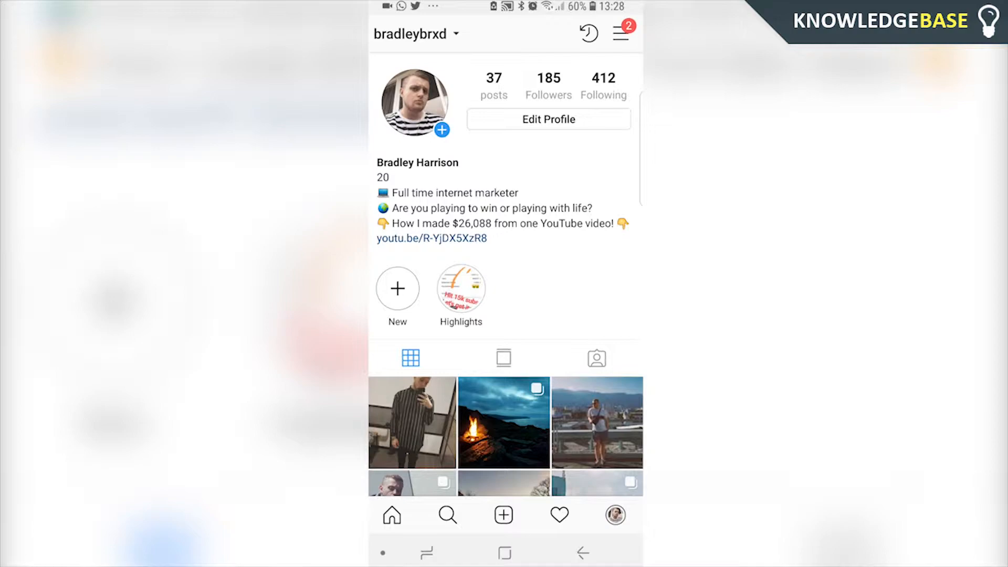
Leave Instagram for the home screen and launch the YouTube app
click(504, 551)
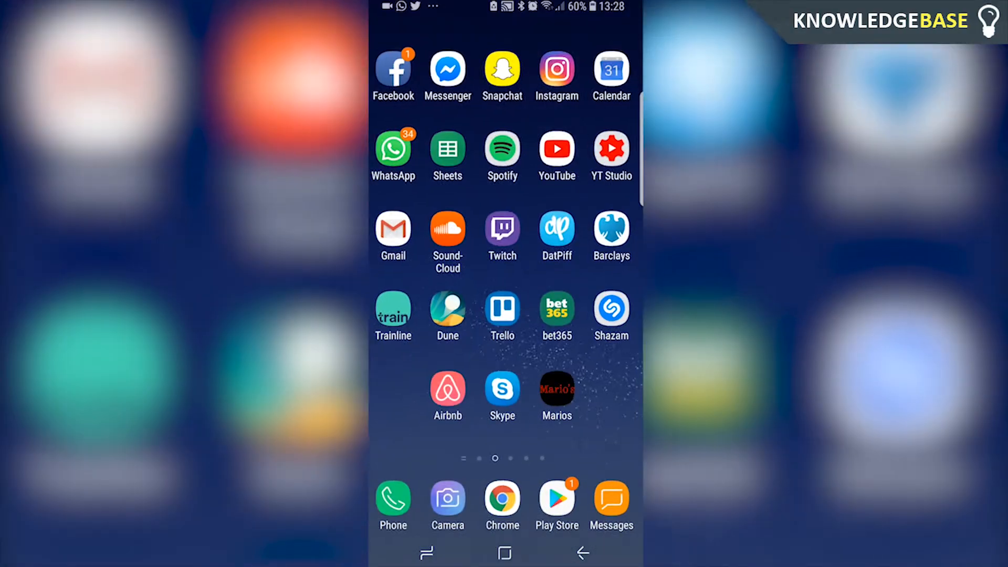
click(556, 147)
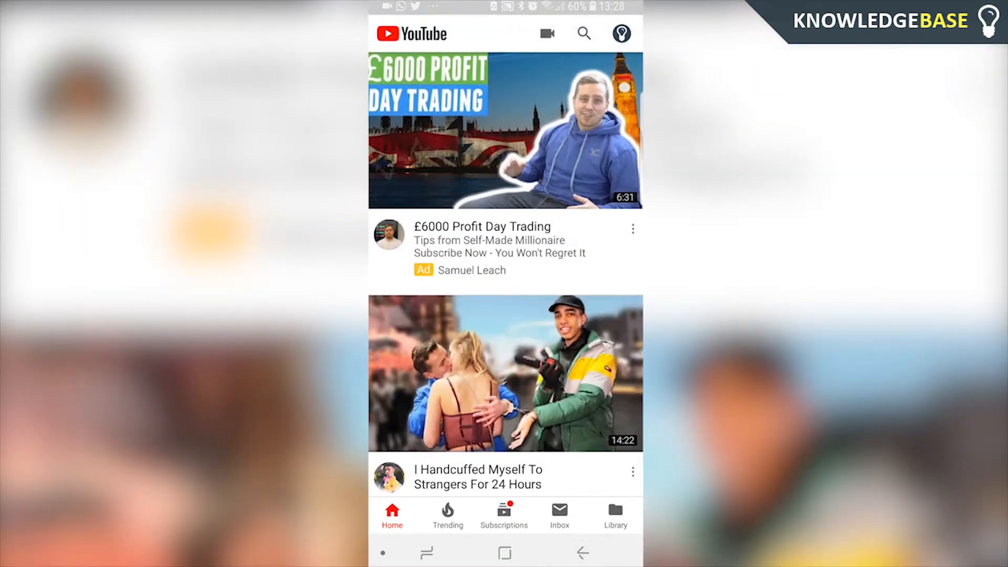
Copy the share link of my own KnowledgeBase channel from its channel page
click(621, 32)
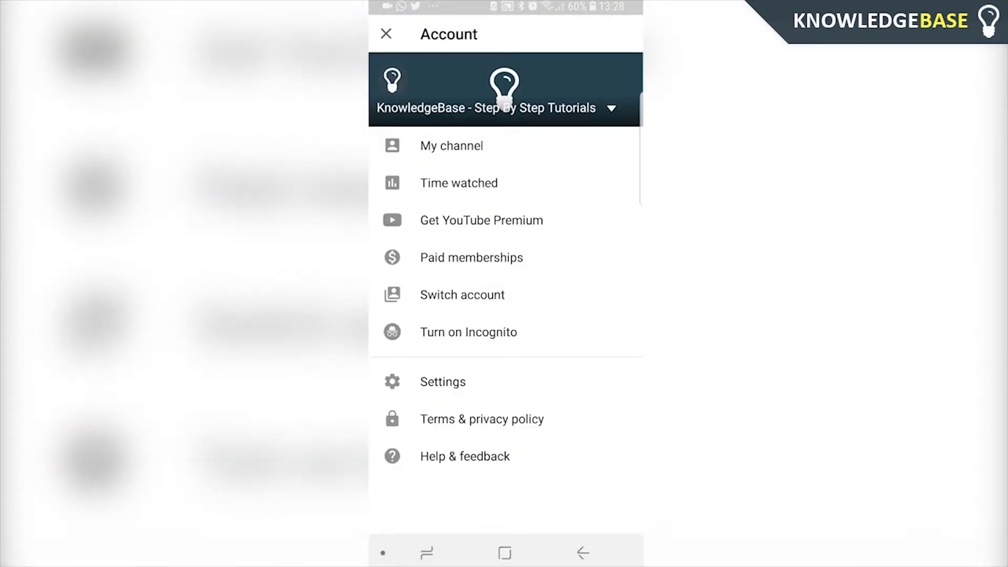
click(450, 145)
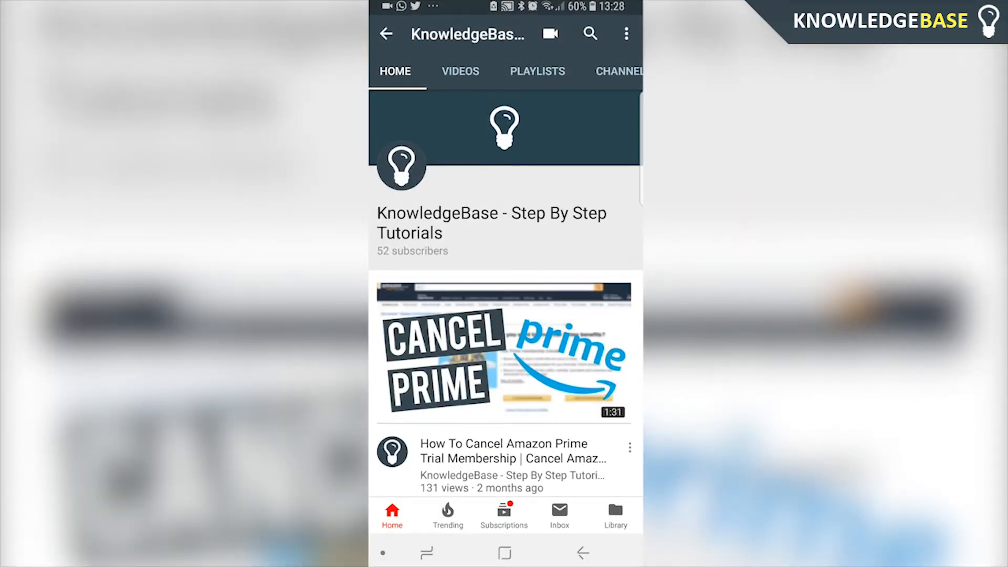
click(626, 34)
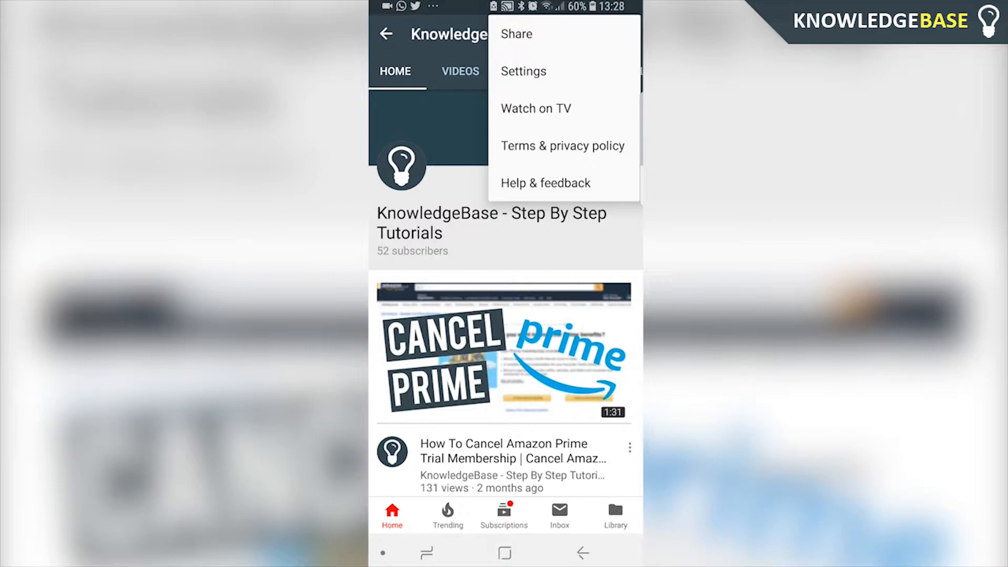
click(517, 34)
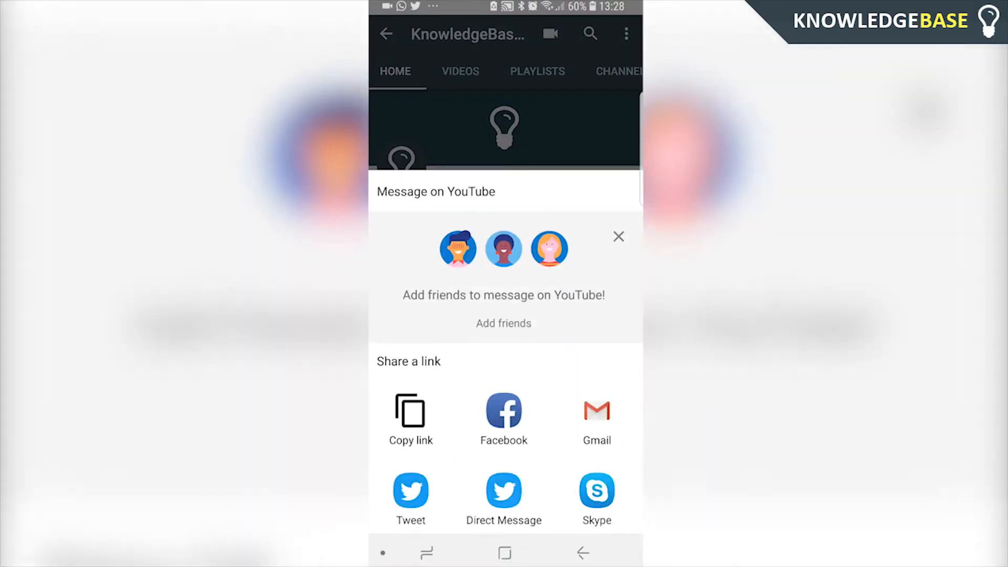
click(411, 420)
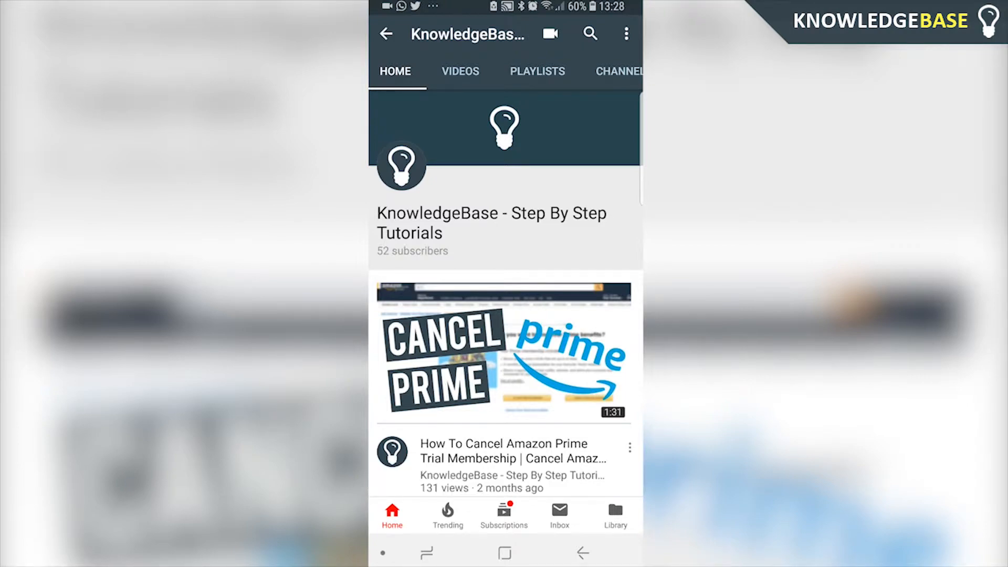
View the Cancel Amazon Prime video's share options, then return to the home screen
click(506, 350)
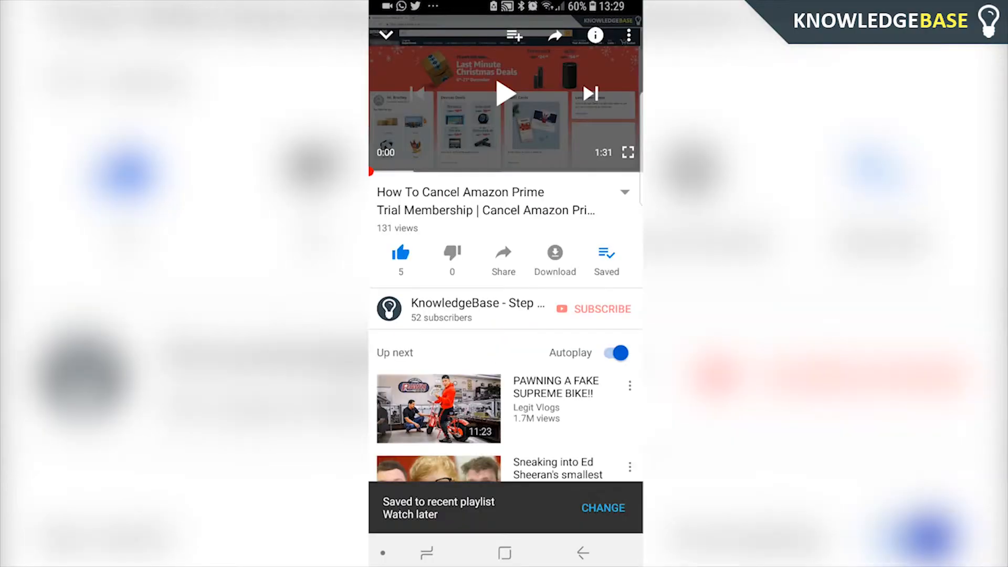
click(503, 261)
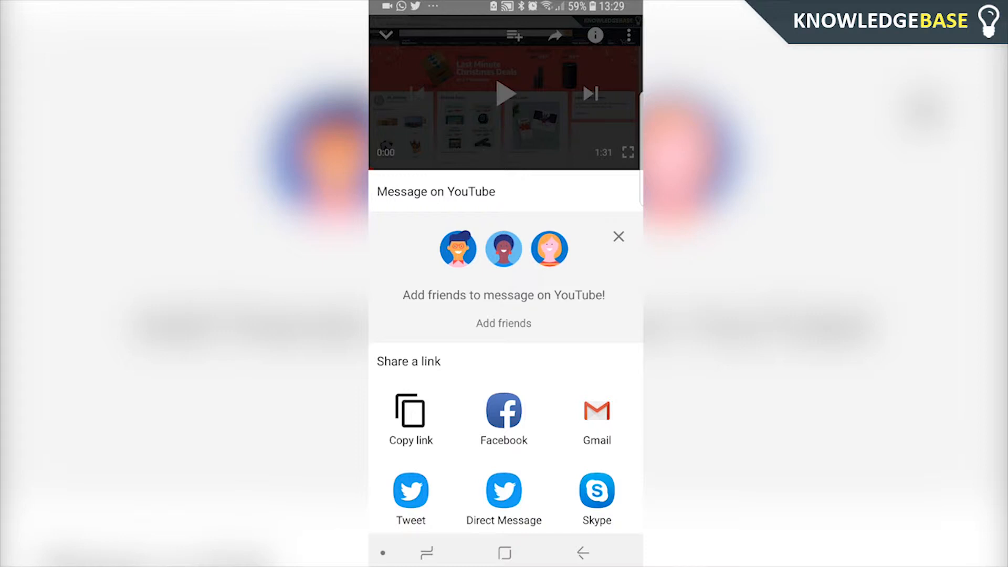
click(618, 237)
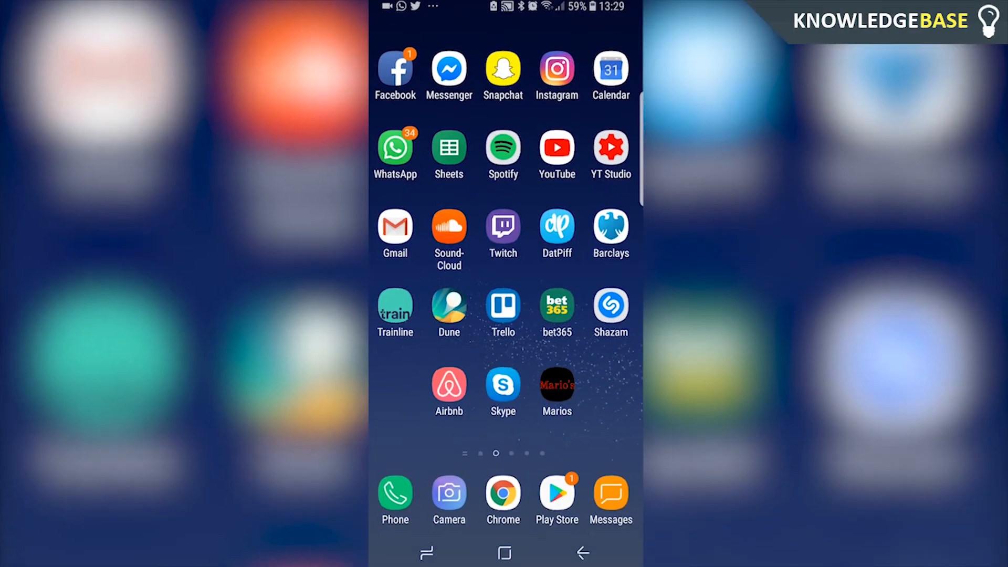
Launch Instagram and bring up the Edit Profile form showing the youtu.be/R-YjDX5XzR8 website
click(556, 67)
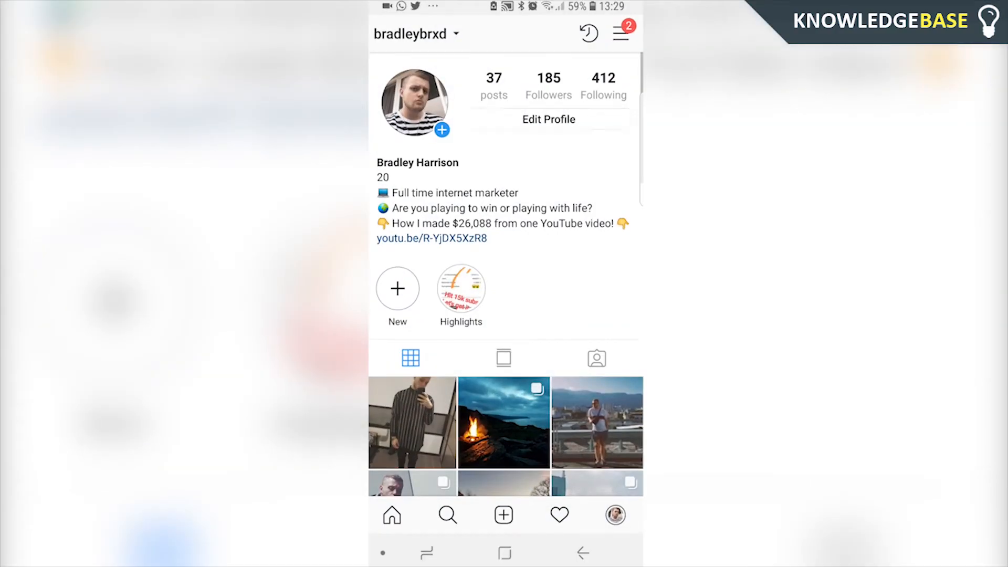
click(548, 119)
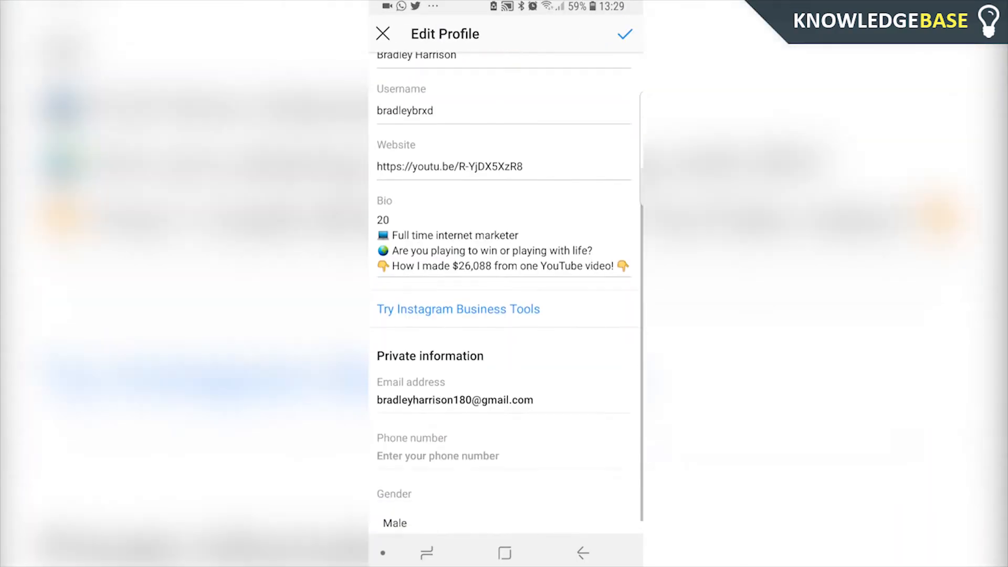
scroll(up, 3)
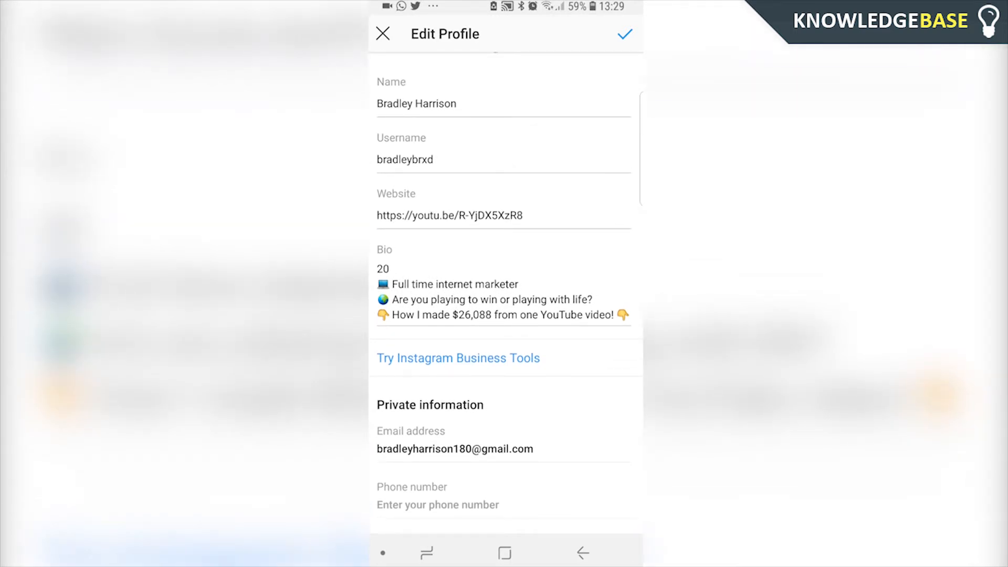
Replace the old youtu.be link in the Website field with the pasted YouTube channel link
click(450, 216)
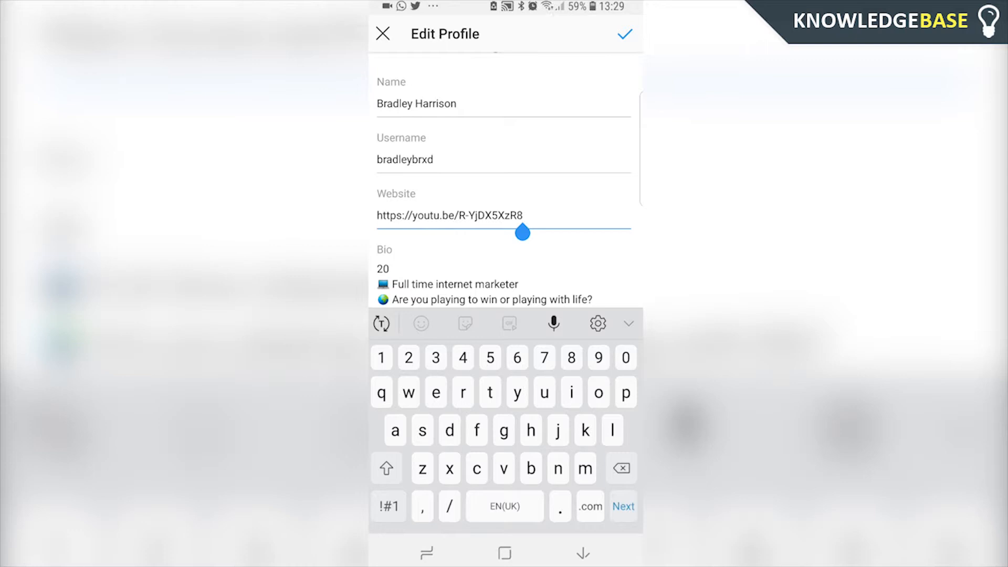
click(621, 467)
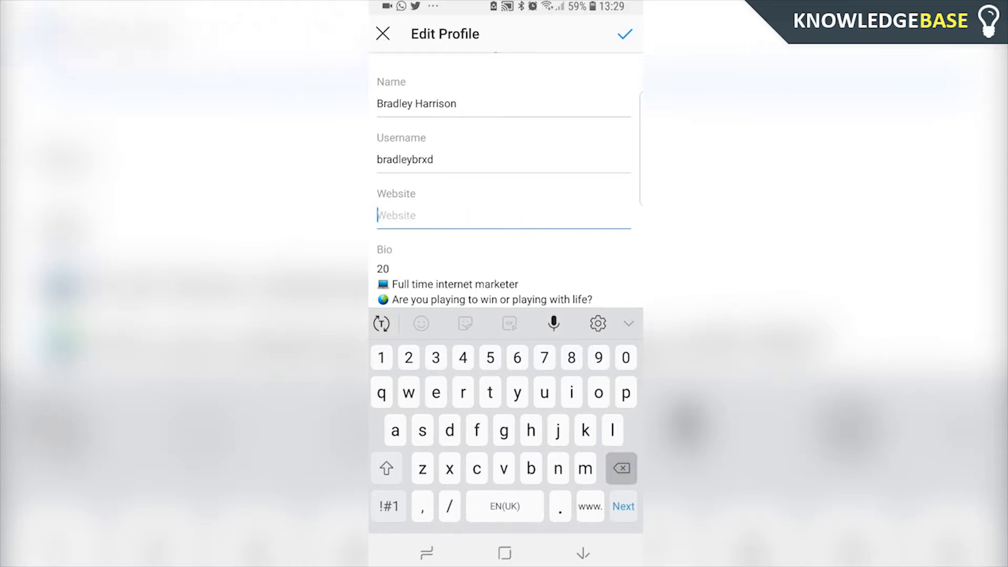
click(376, 216)
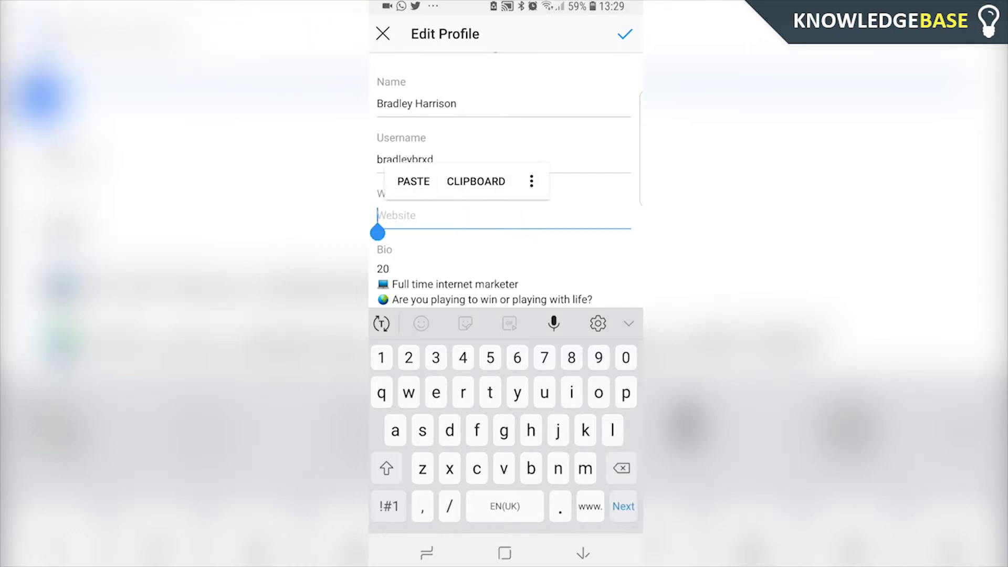
click(414, 182)
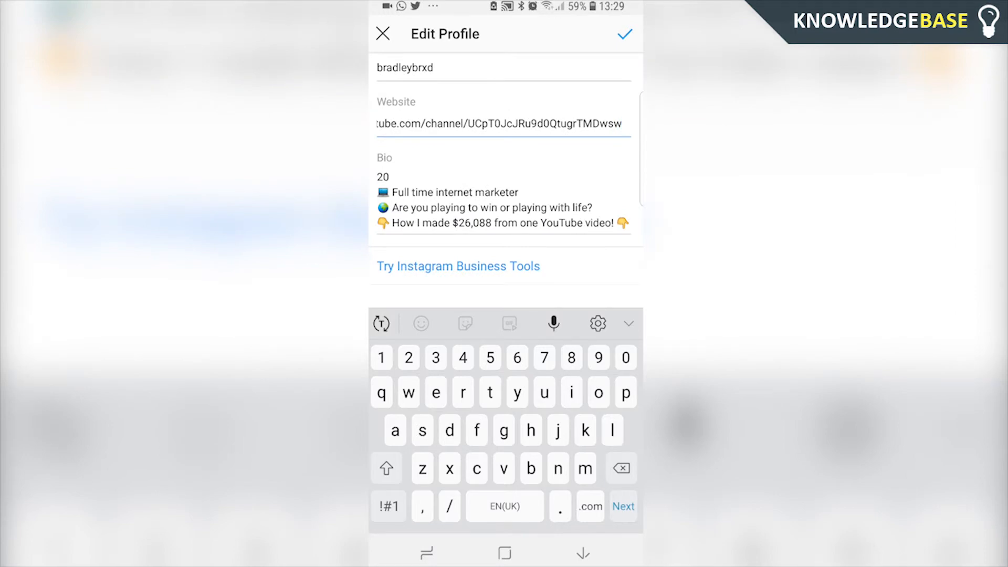
click(621, 123)
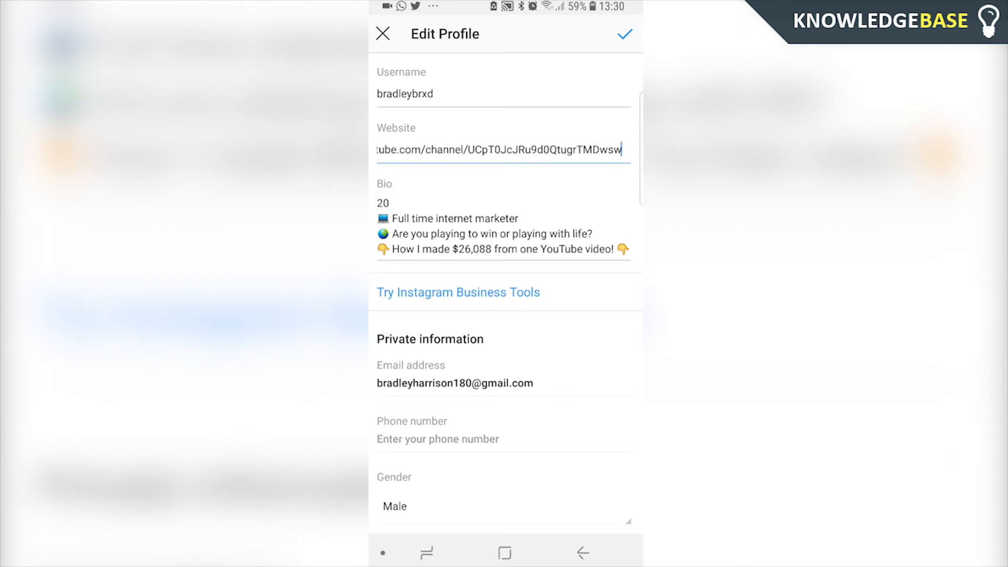
Discard the unsaved website edit so the profile keeps youtu.be/R-YjDX5XzR8
click(383, 33)
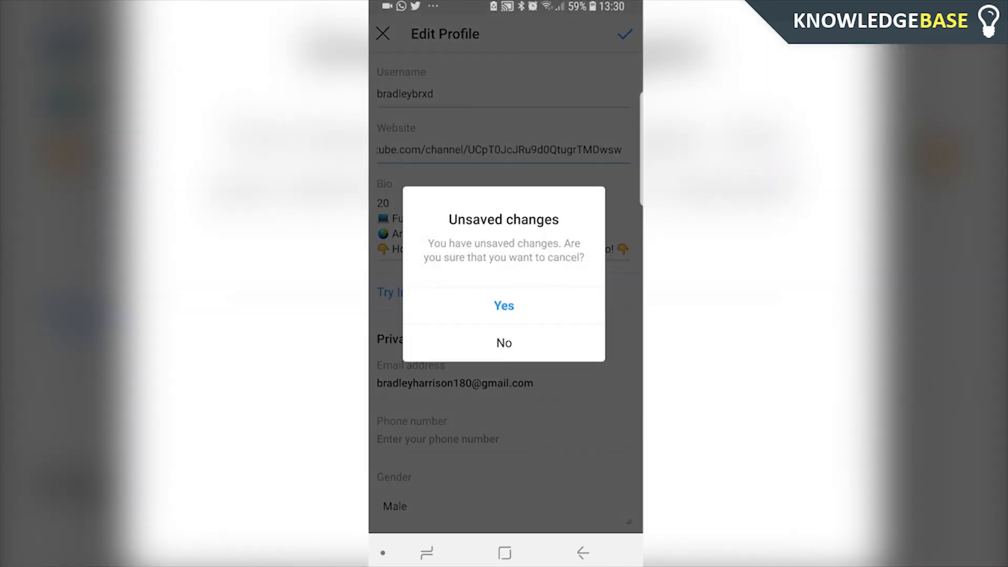
click(505, 306)
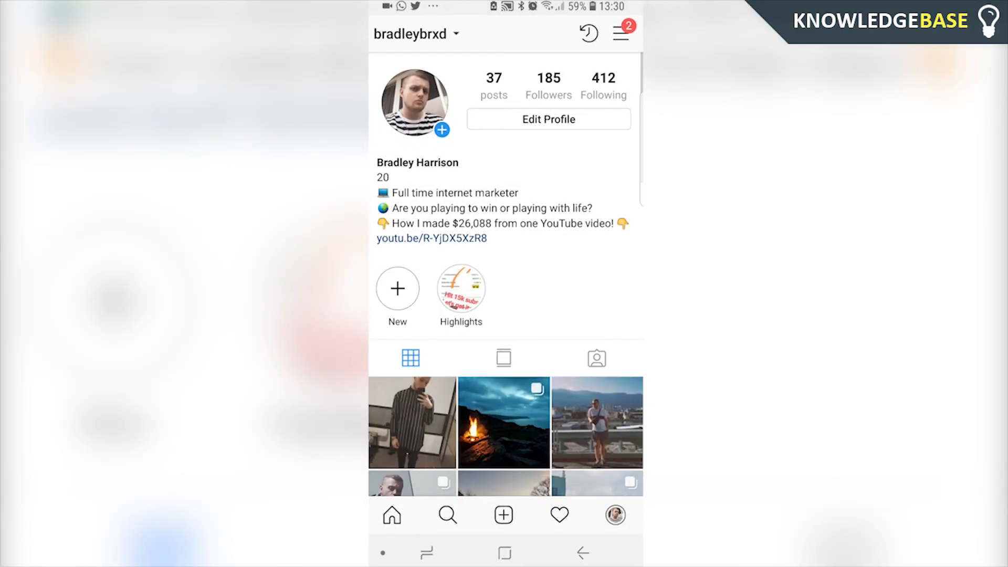